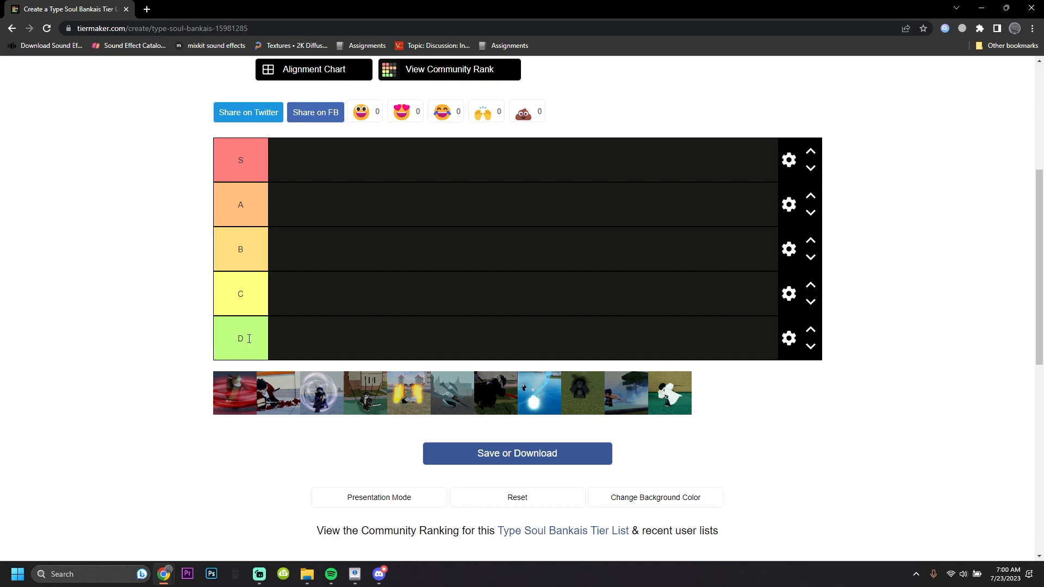
{"action": "mouse_move", "coordinate": [275, 338]}
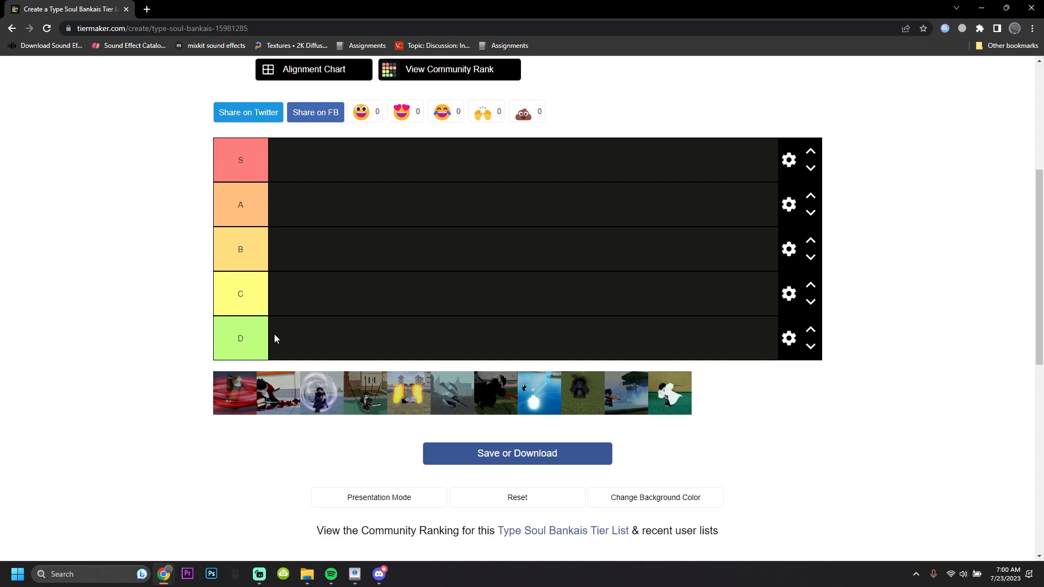
{"action": "mouse_move", "coordinate": [238, 405]}
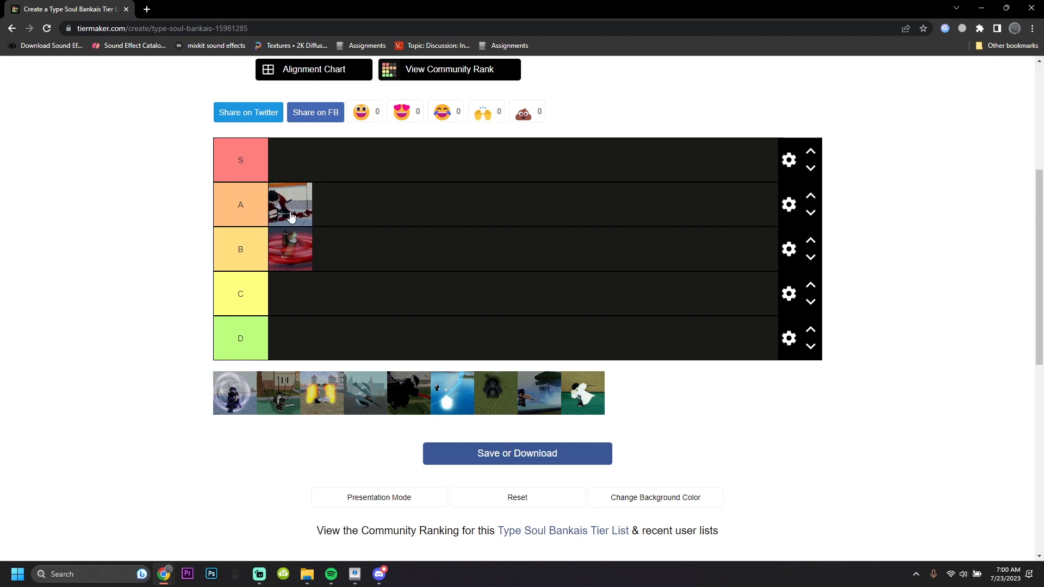
{"action": "mouse_move", "coordinate": [459, 228]}
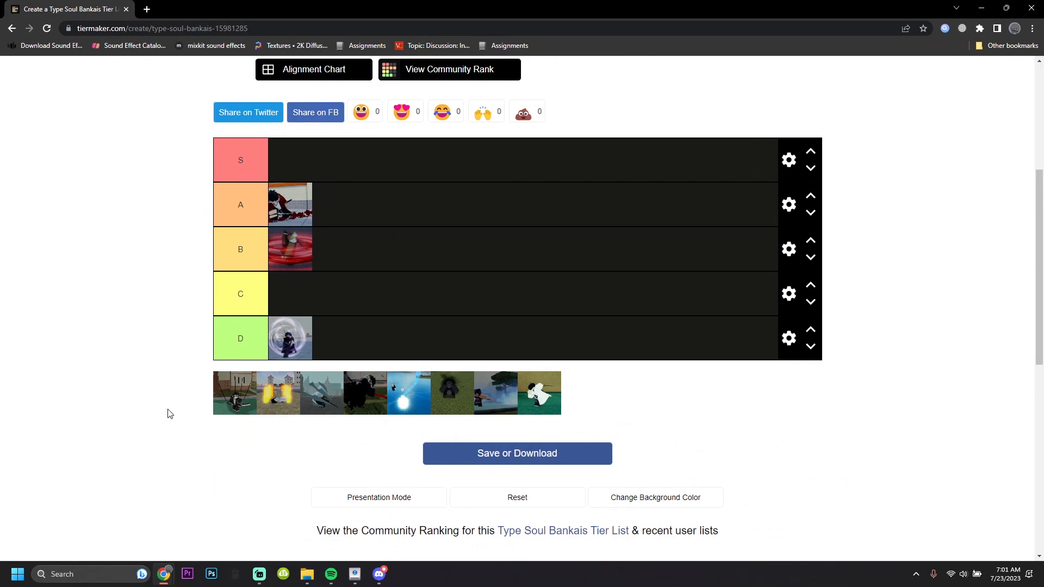
{"action": "mouse_move", "coordinate": [174, 405]}
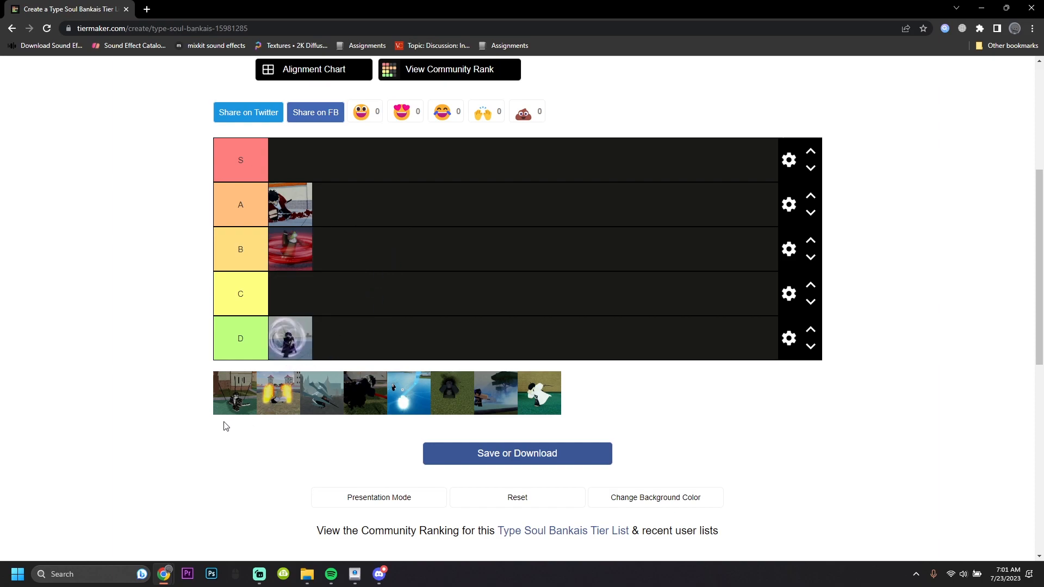
{"action": "mouse_move", "coordinate": [235, 400]}
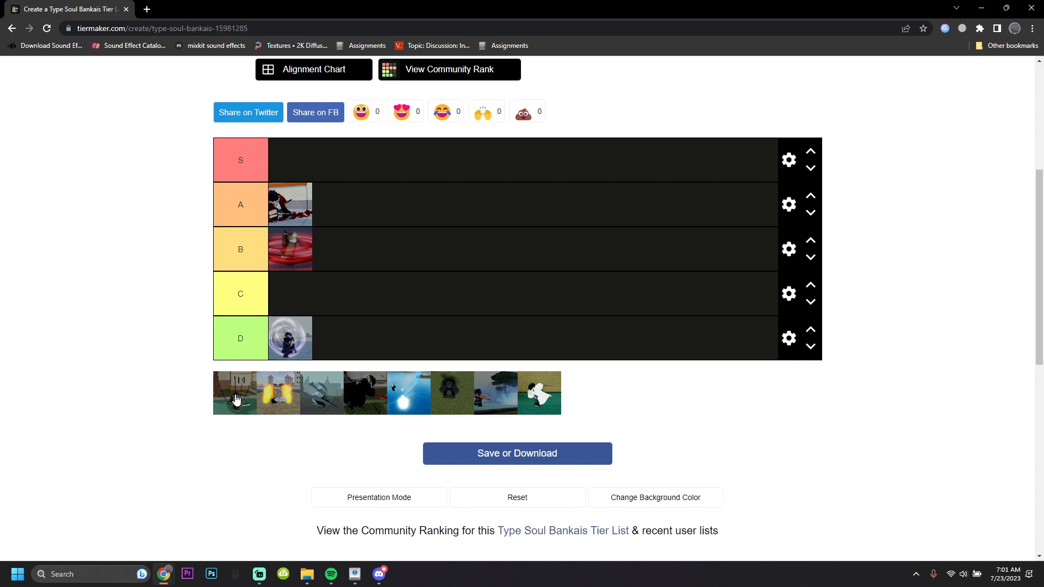
{"action": "mouse_move", "coordinate": [225, 395]}
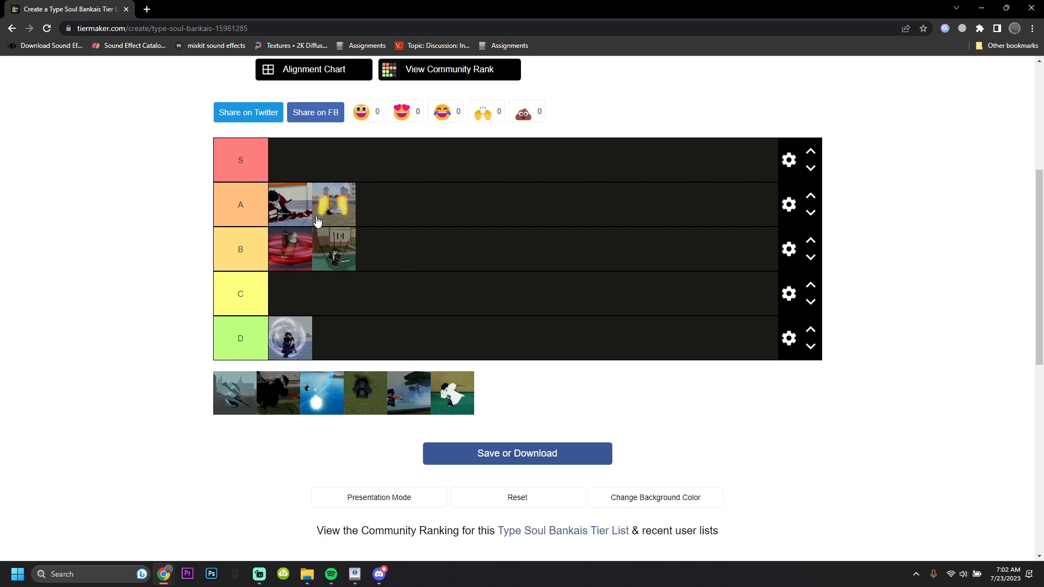
{"action": "mouse_move", "coordinate": [351, 216]}
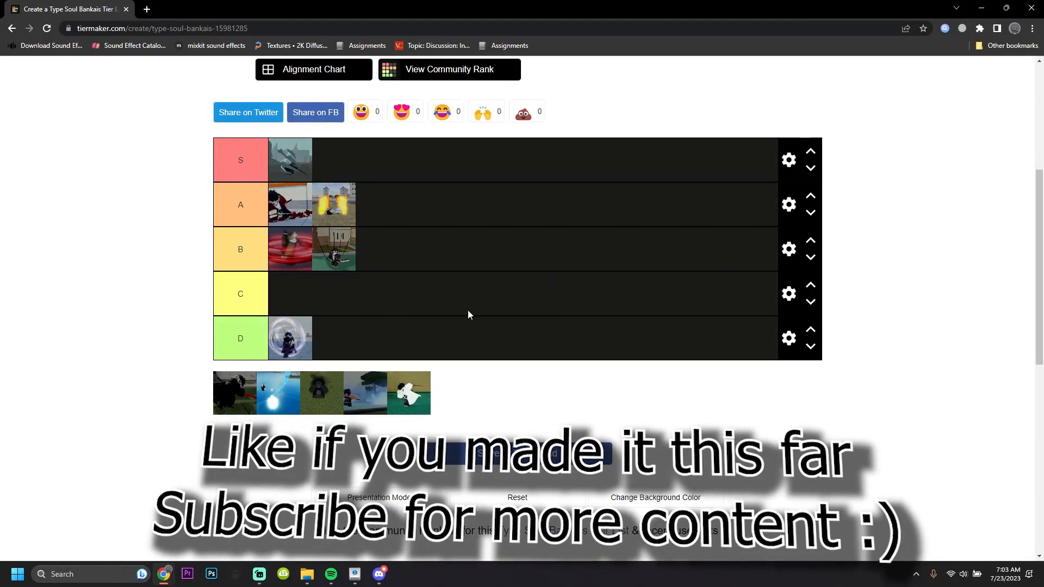
{"action": "mouse_move", "coordinate": [96, 292]}
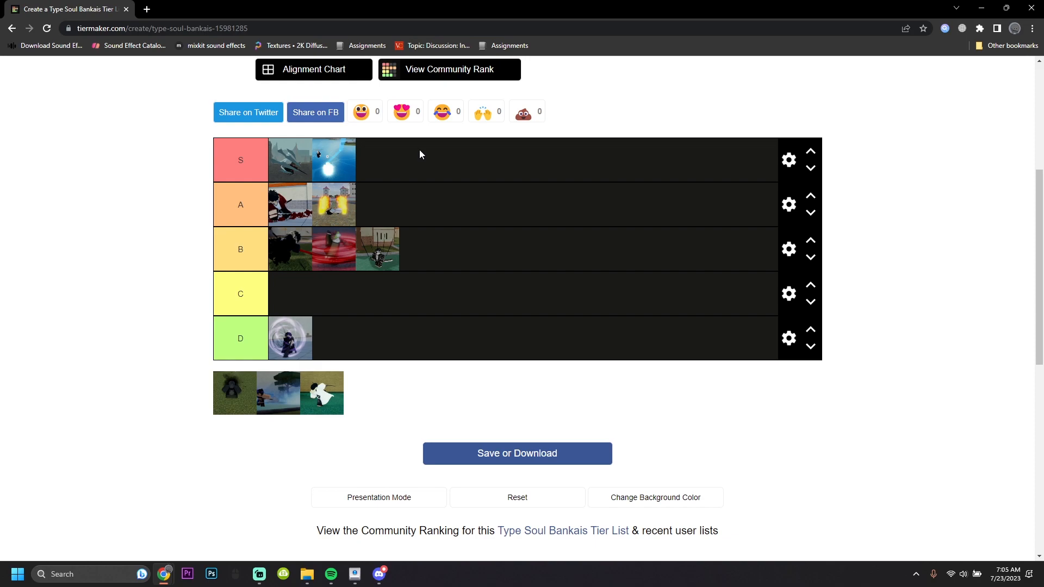
{"action": "mouse_move", "coordinate": [241, 404]}
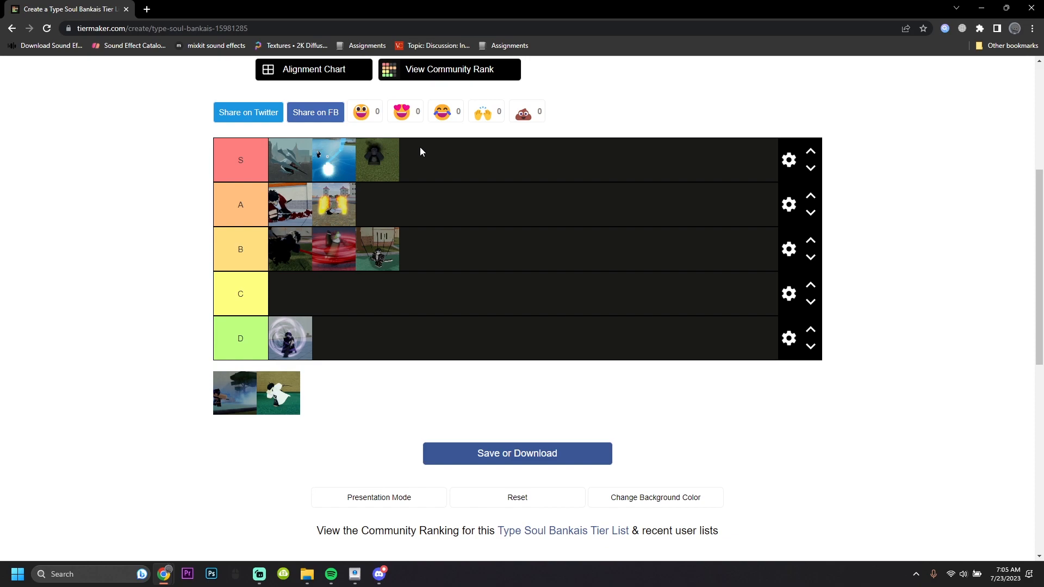
{"action": "mouse_move", "coordinate": [367, 242]}
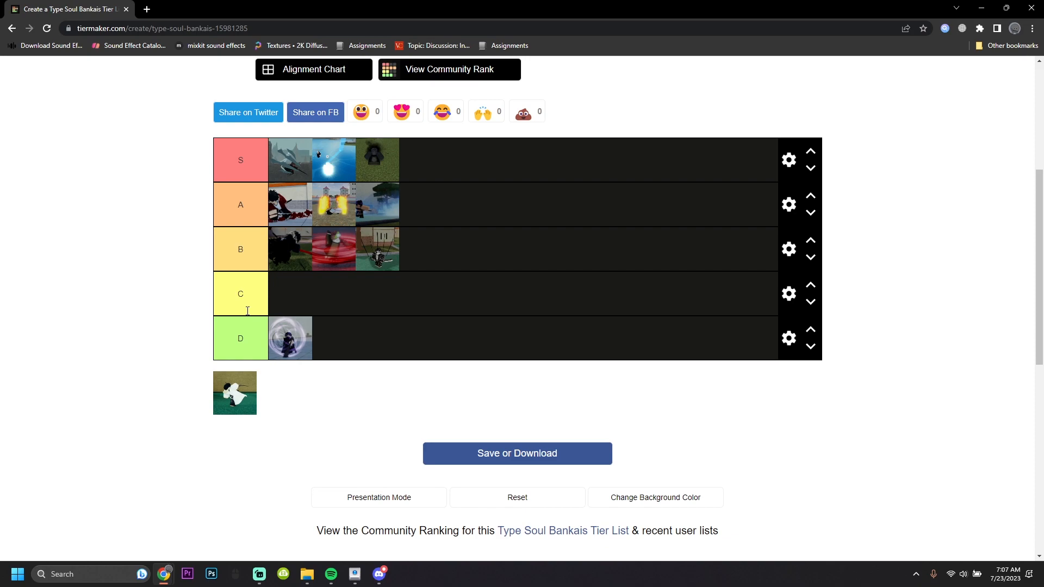
{"action": "mouse_move", "coordinate": [287, 273]}
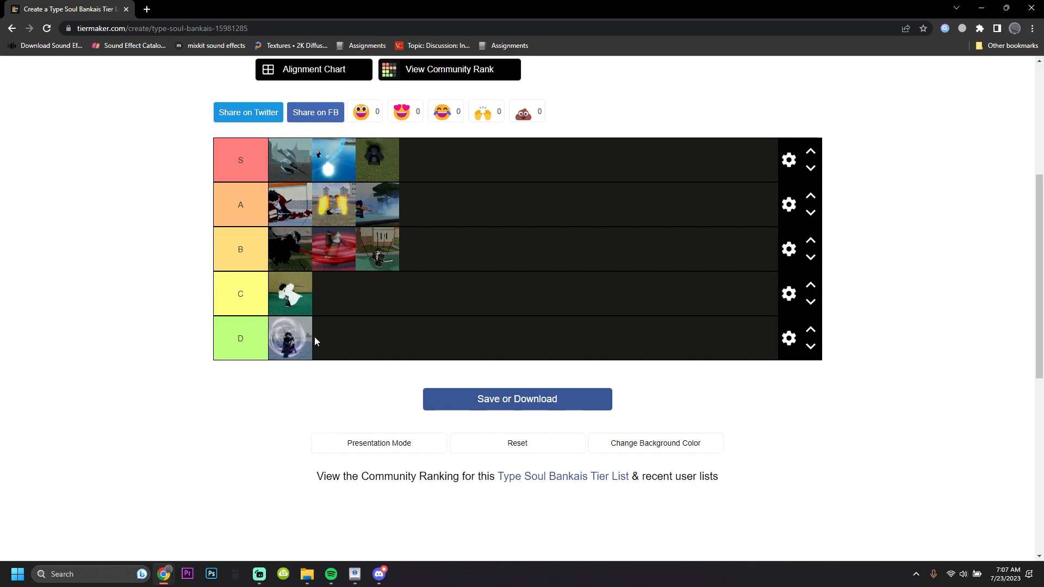
{"action": "mouse_move", "coordinate": [382, 349]}
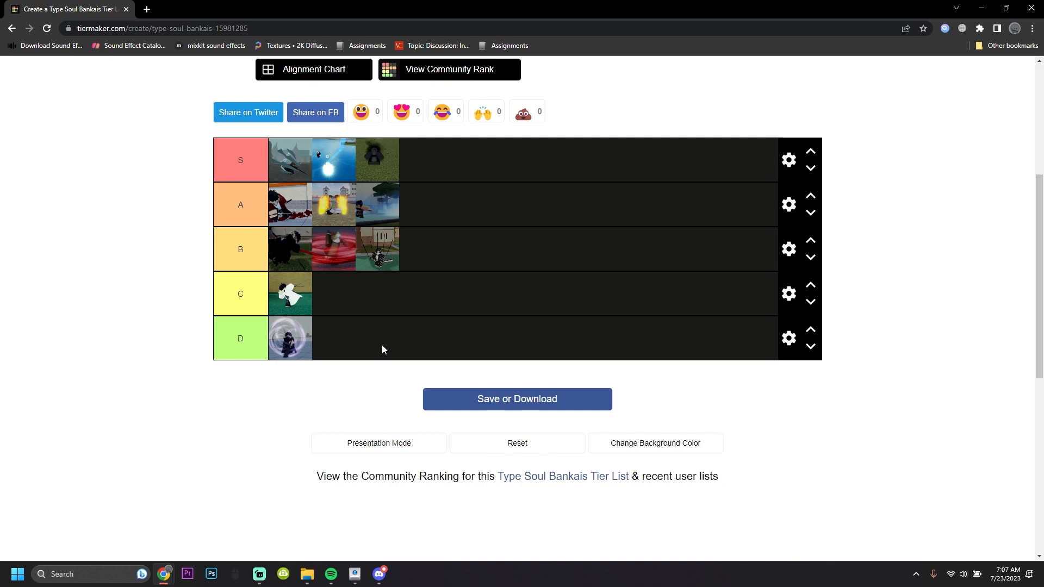
{"action": "mouse_move", "coordinate": [360, 378]}
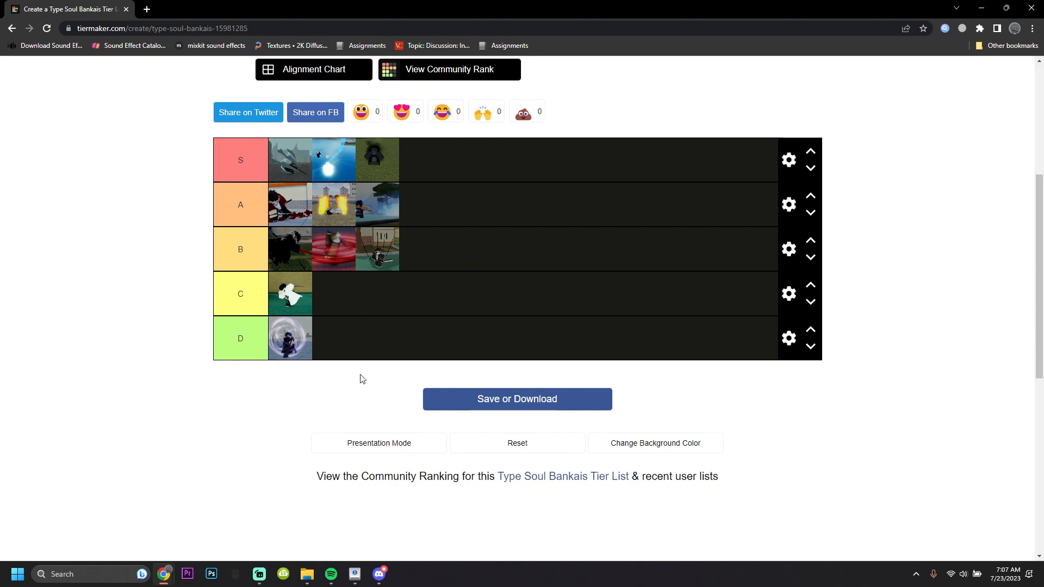